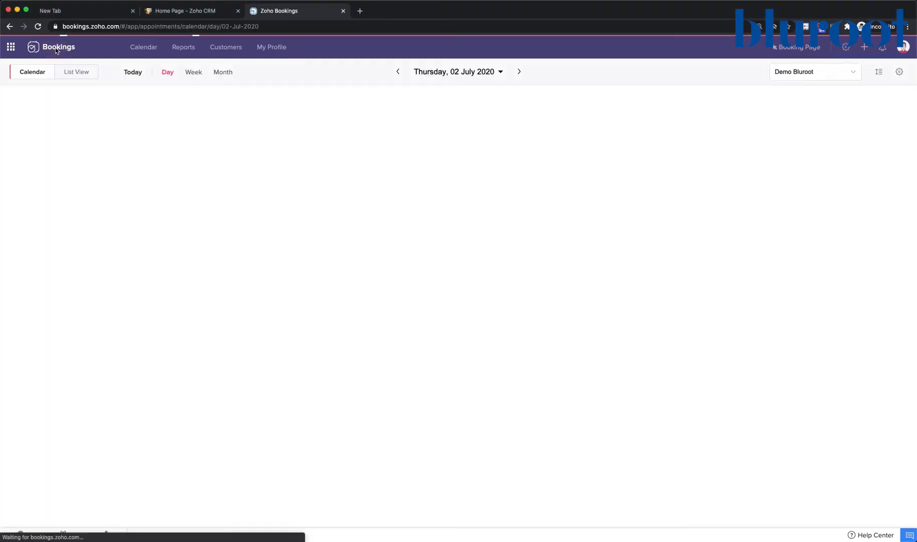
Load the Bookings day calendar for Thursday, 2 July 2020 via the Bookings logo
{"action": "left_click", "coordinate": [144, 46]}
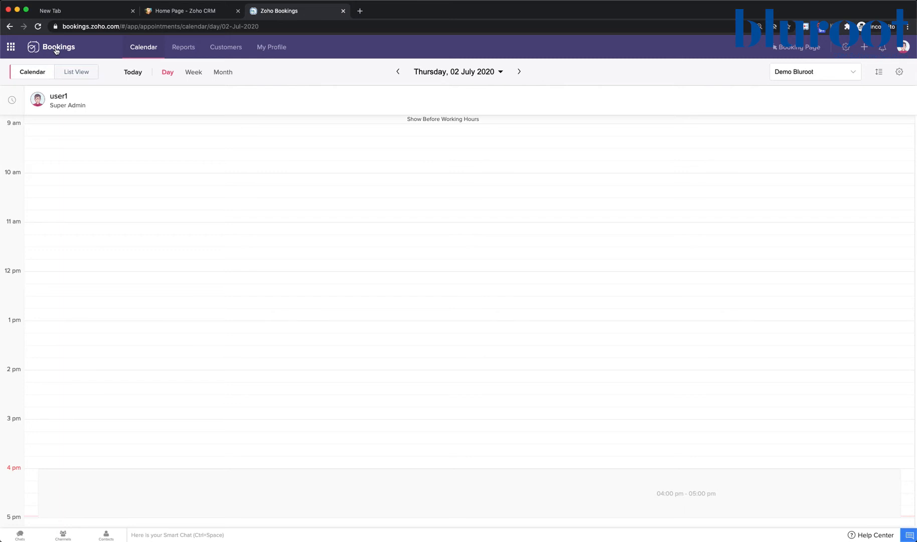
{"action": "mouse_move", "coordinate": [39, 113]}
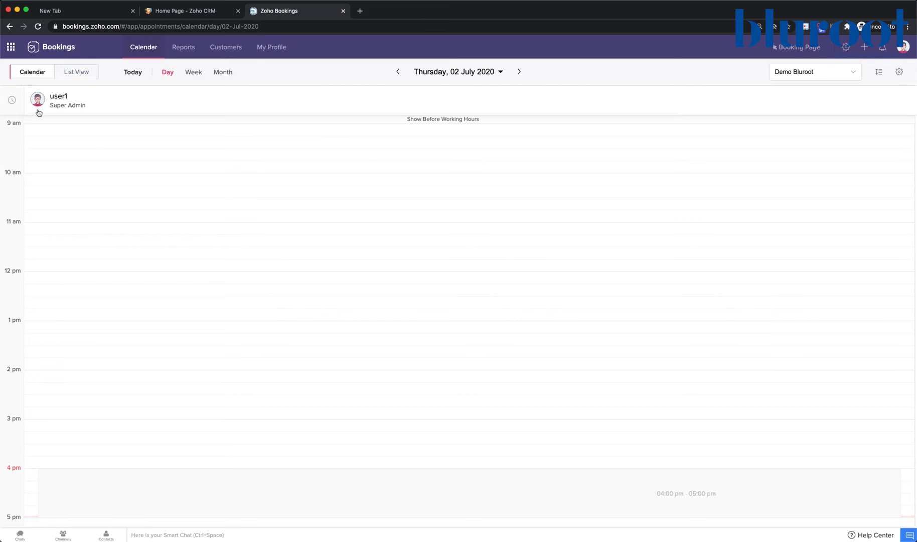
{"action": "mouse_move", "coordinate": [203, 96]}
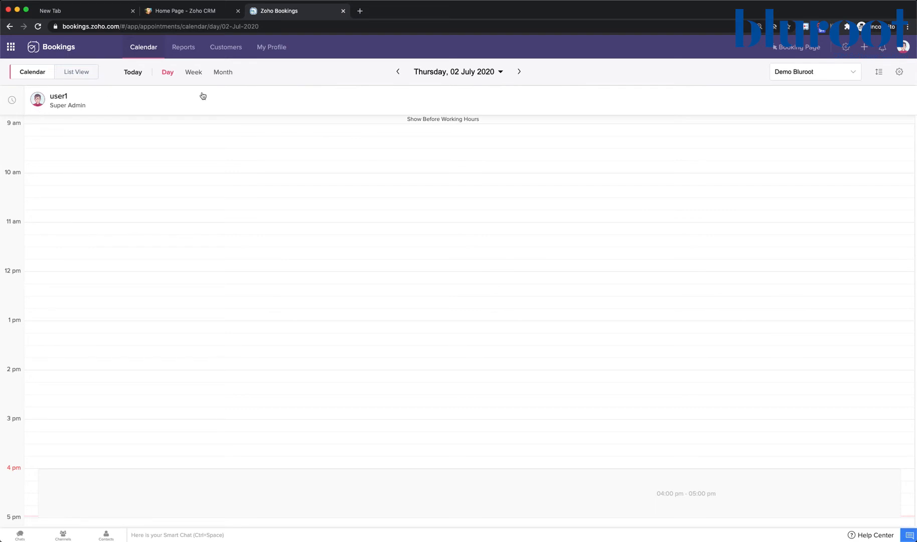
{"action": "mouse_move", "coordinate": [845, 48]}
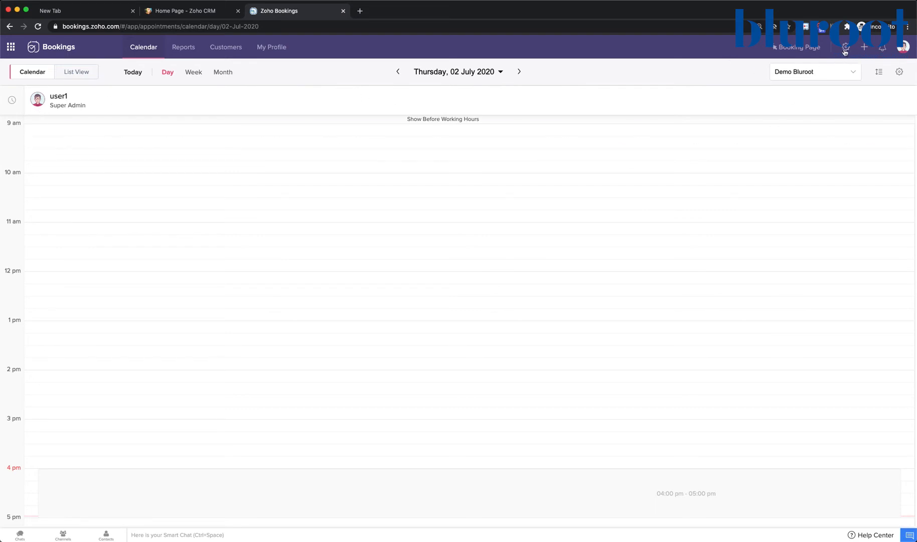
{"action": "mouse_move", "coordinate": [836, 49]}
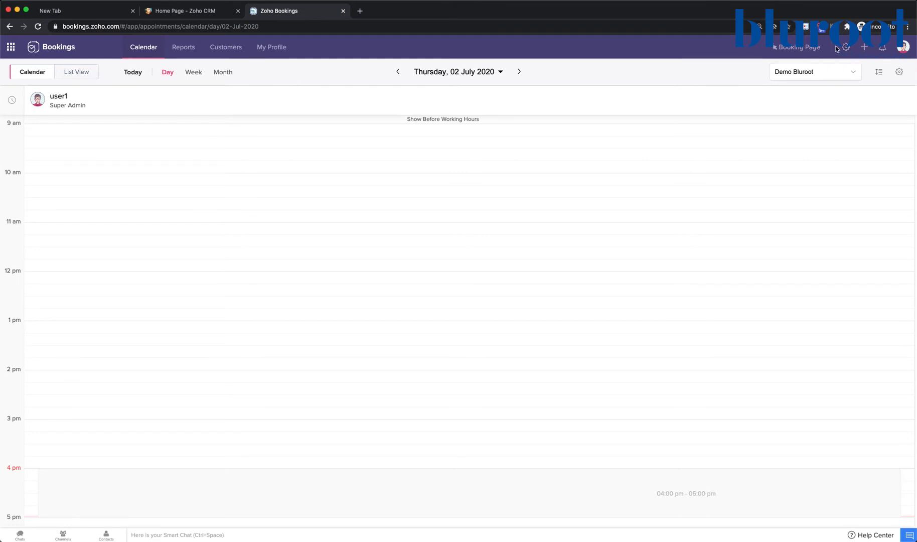
Enable the Google Calendar integration under Manage Business calendar integrations
{"action": "left_click", "coordinate": [845, 47]}
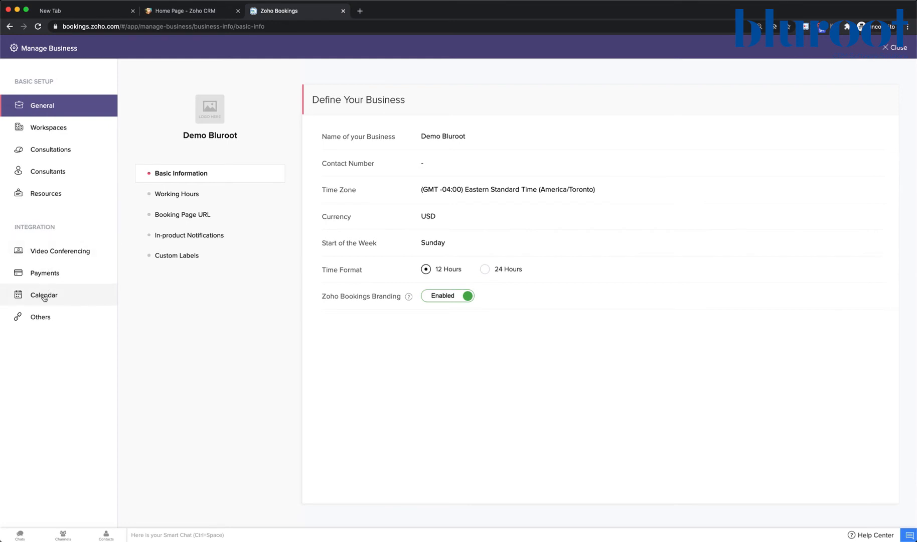
{"action": "left_click", "coordinate": [44, 295]}
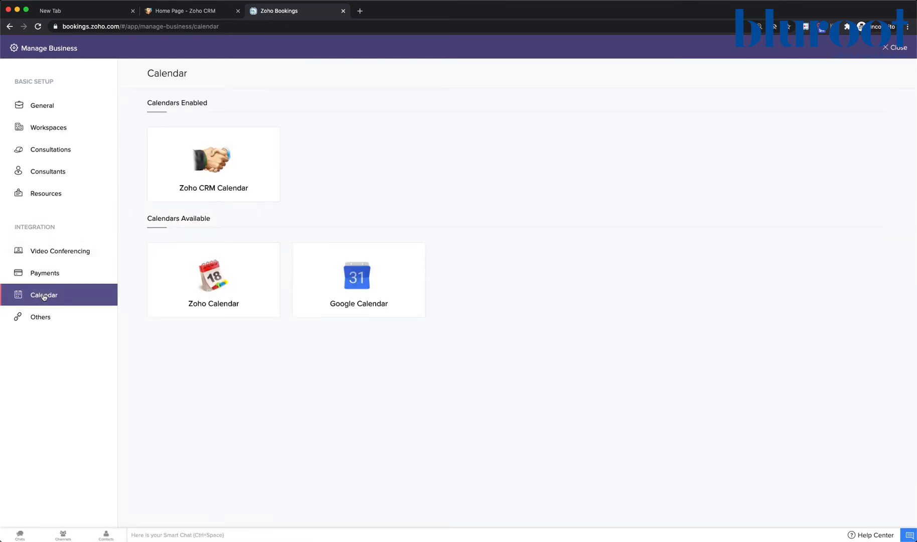
{"action": "mouse_move", "coordinate": [295, 251]}
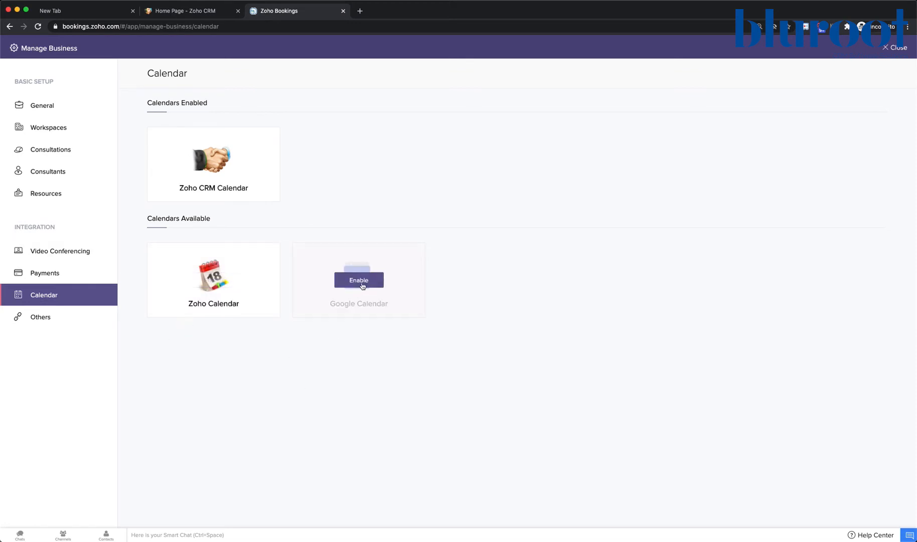
{"action": "left_click", "coordinate": [359, 280]}
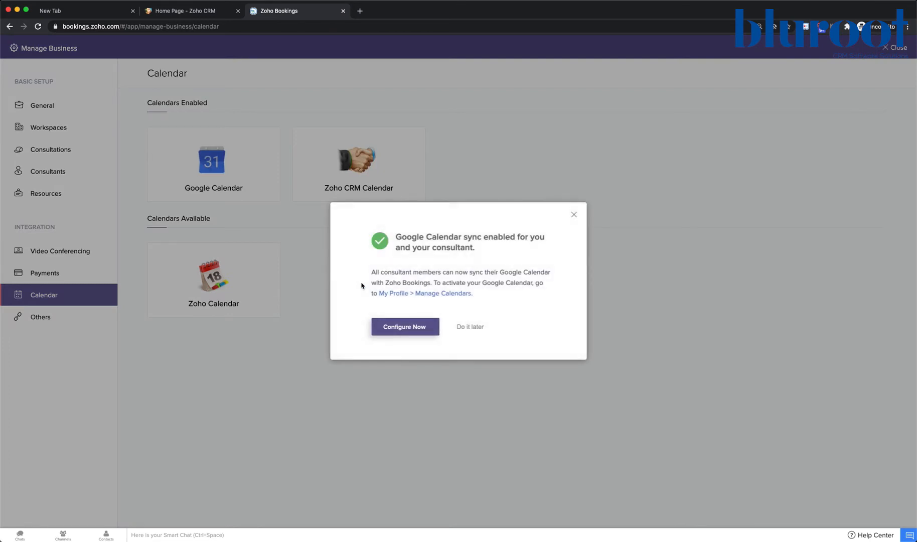
{"action": "mouse_move", "coordinate": [313, 279]}
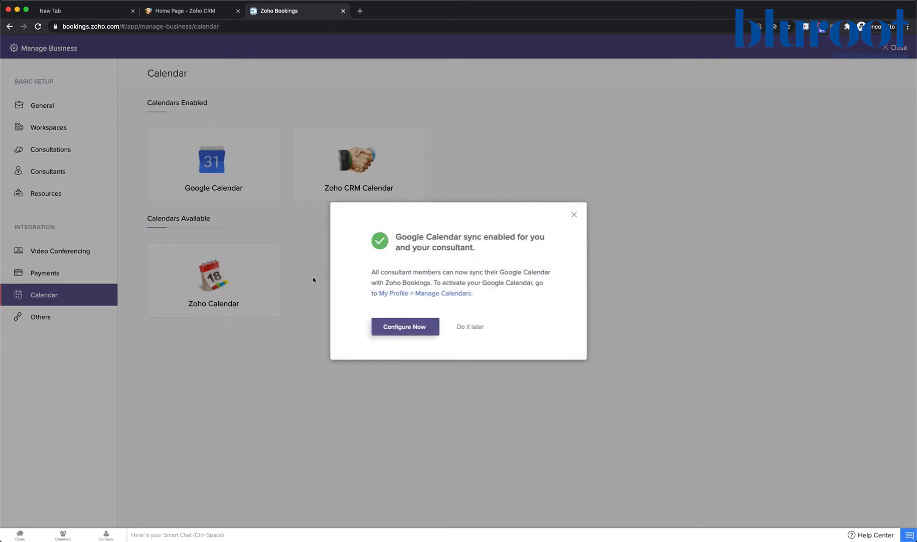
Authorise Zoho Bookings to access the chosen Google account's calendars
{"action": "left_click", "coordinate": [403, 326]}
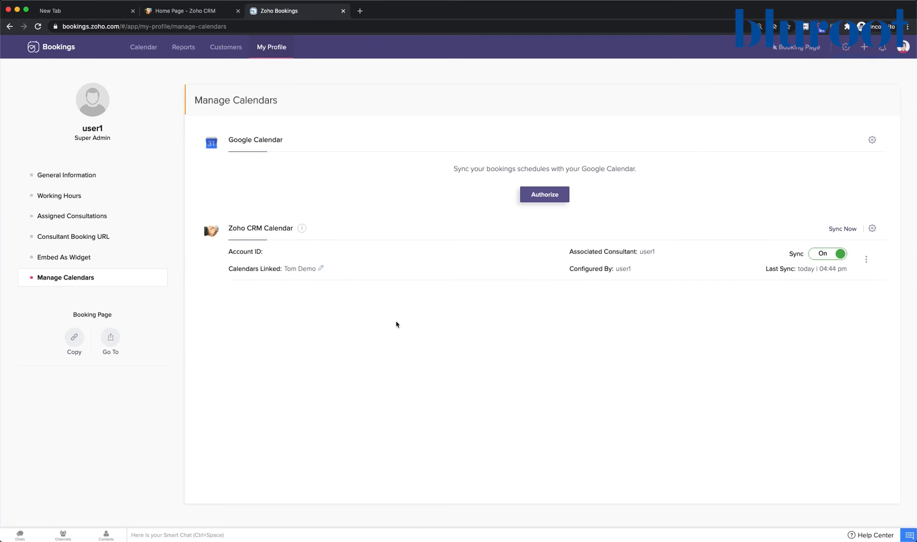
{"action": "mouse_move", "coordinate": [441, 204]}
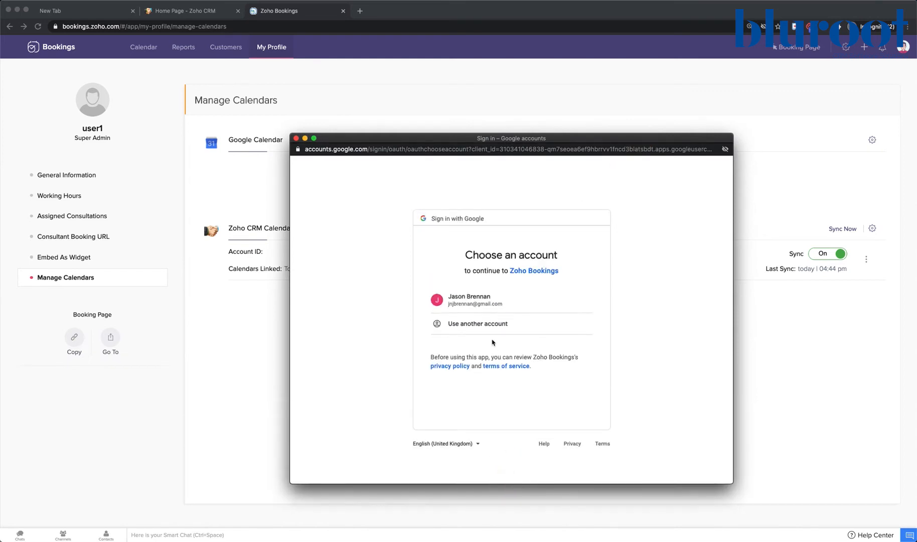
{"action": "mouse_move", "coordinate": [524, 320]}
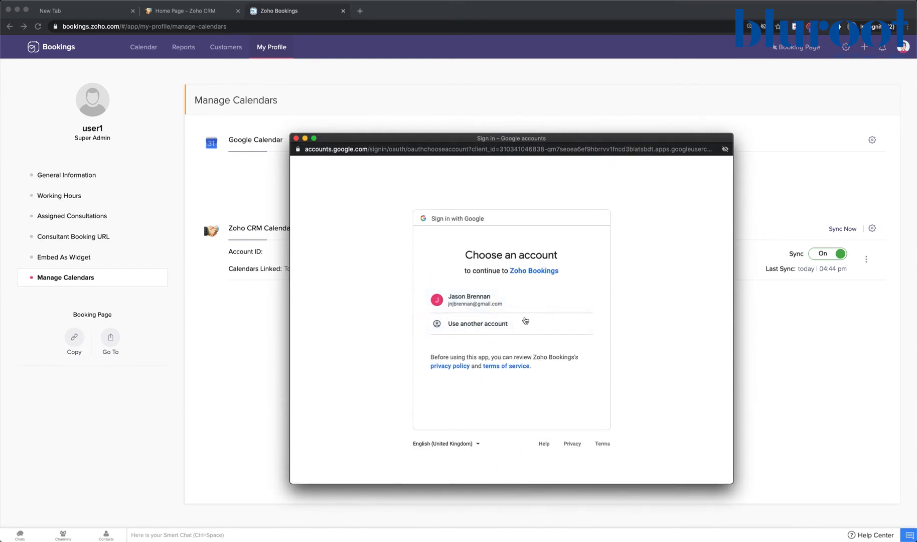
{"action": "left_click", "coordinate": [468, 299]}
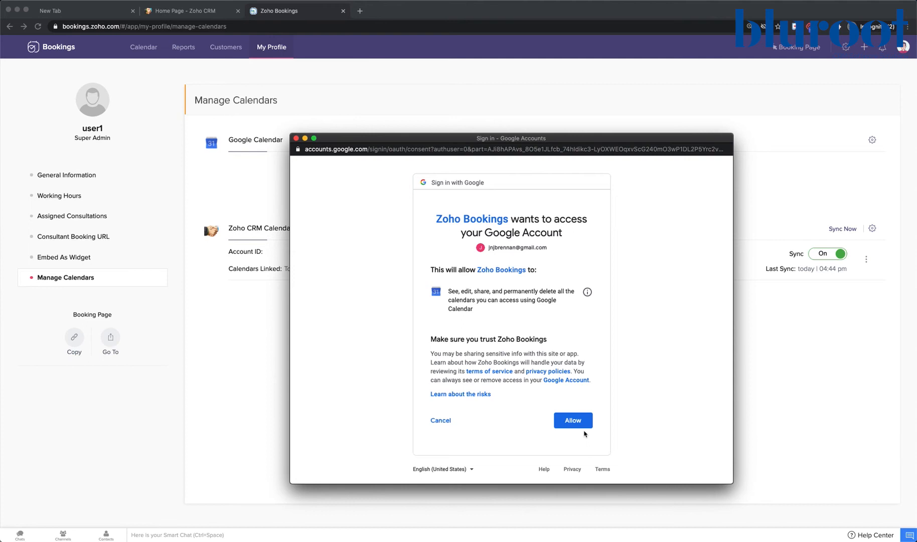
{"action": "left_click", "coordinate": [573, 420]}
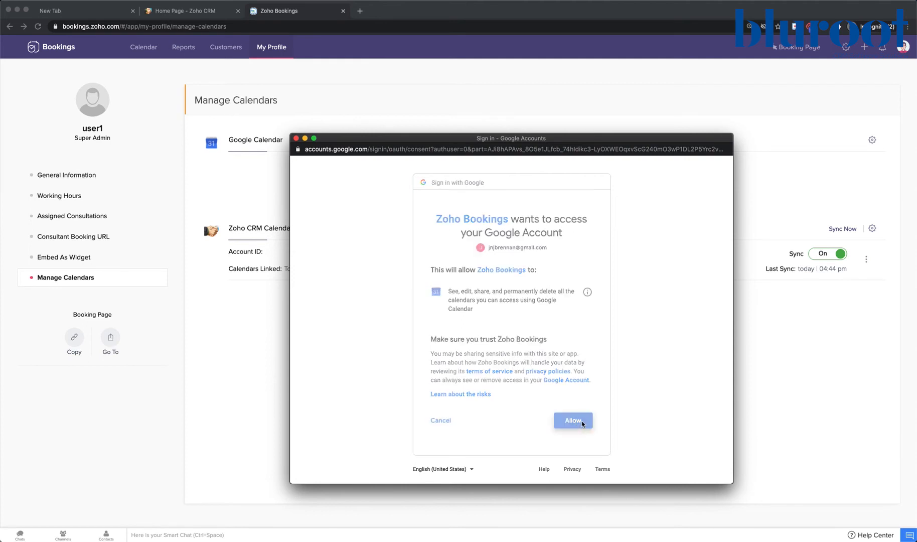
{"action": "left_click", "coordinate": [572, 420]}
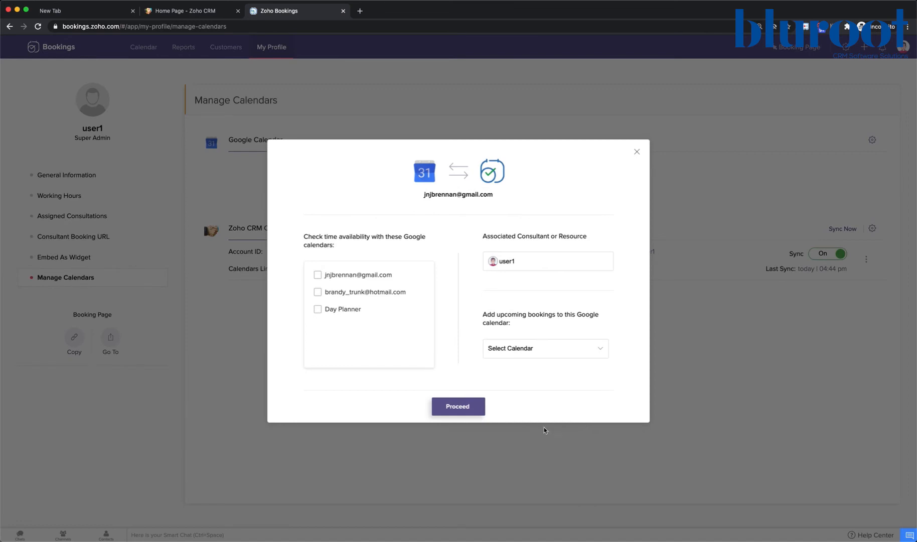
{"action": "mouse_move", "coordinate": [310, 346]}
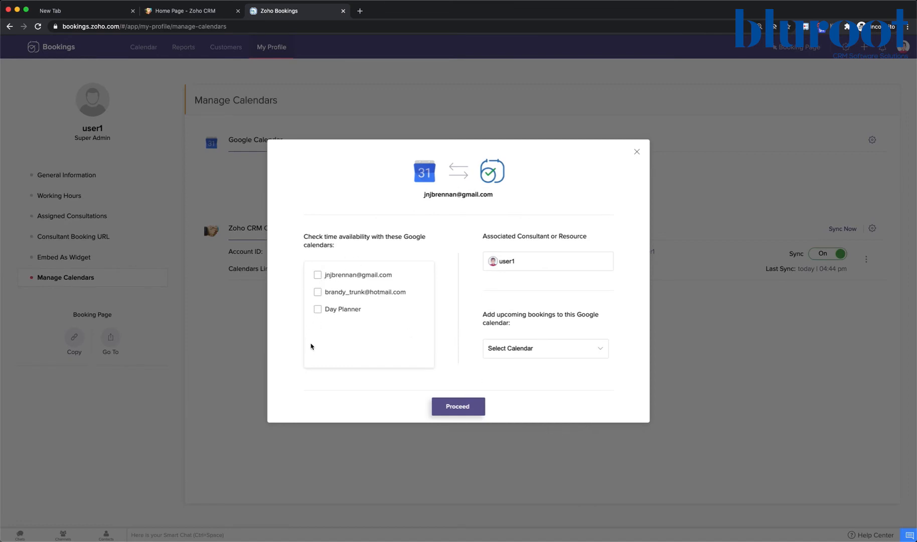
{"action": "mouse_move", "coordinate": [302, 297]}
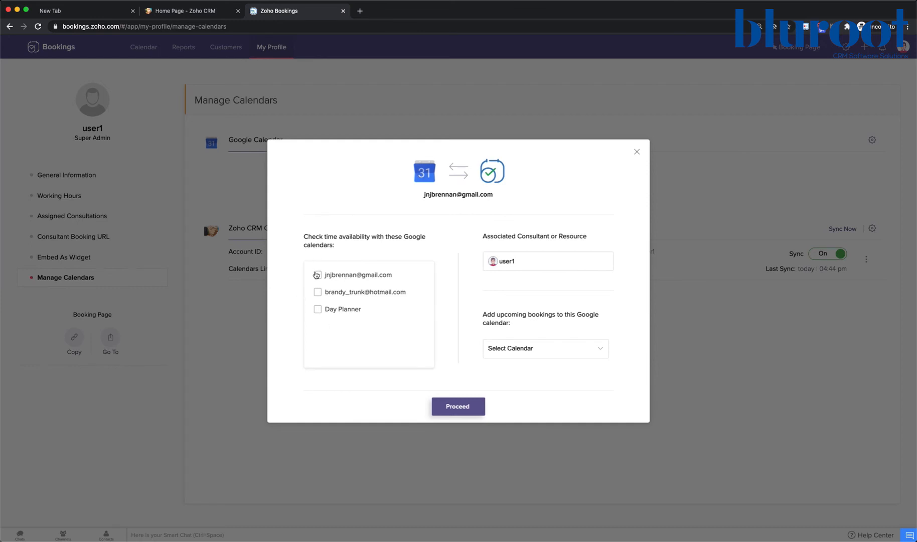
Check availability against Day Planner, add upcoming bookings to Day Planner, and proceed
{"action": "left_click", "coordinate": [317, 309]}
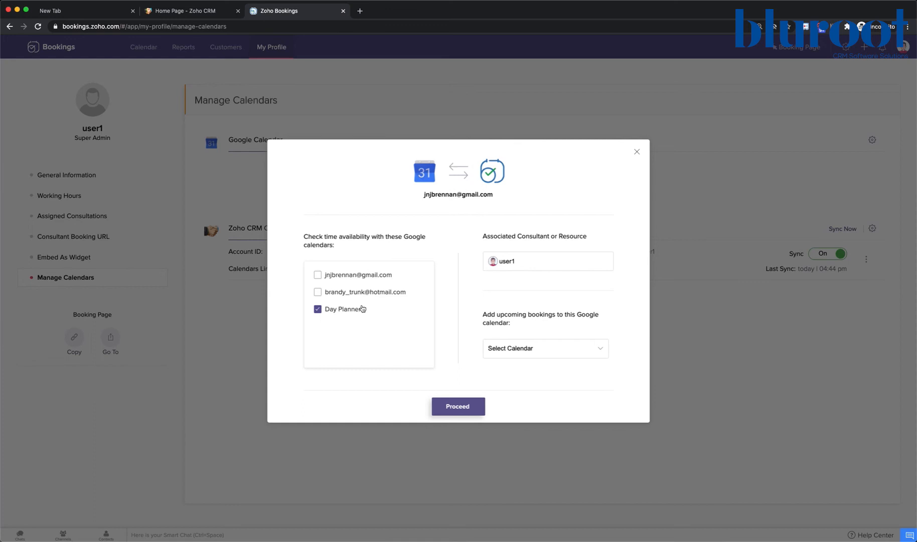
{"action": "mouse_move", "coordinate": [572, 261]}
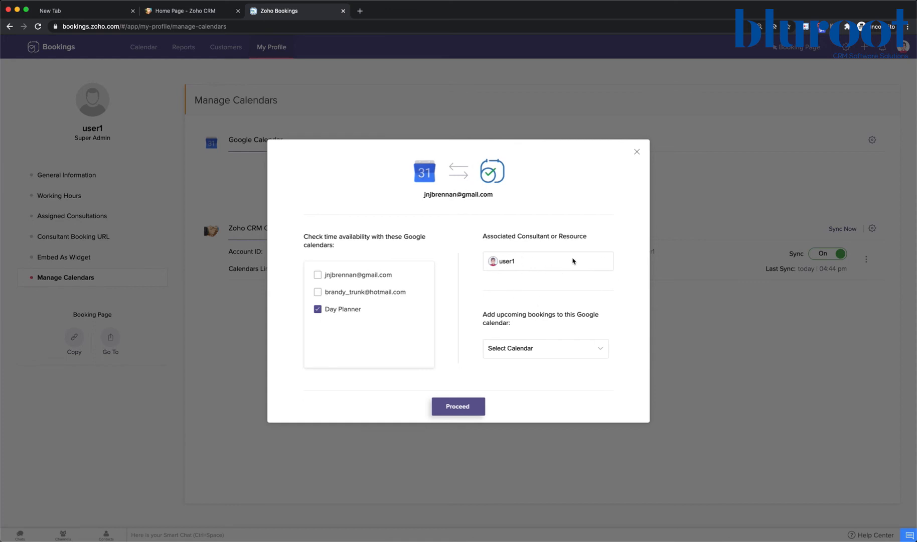
{"action": "mouse_move", "coordinate": [536, 267]}
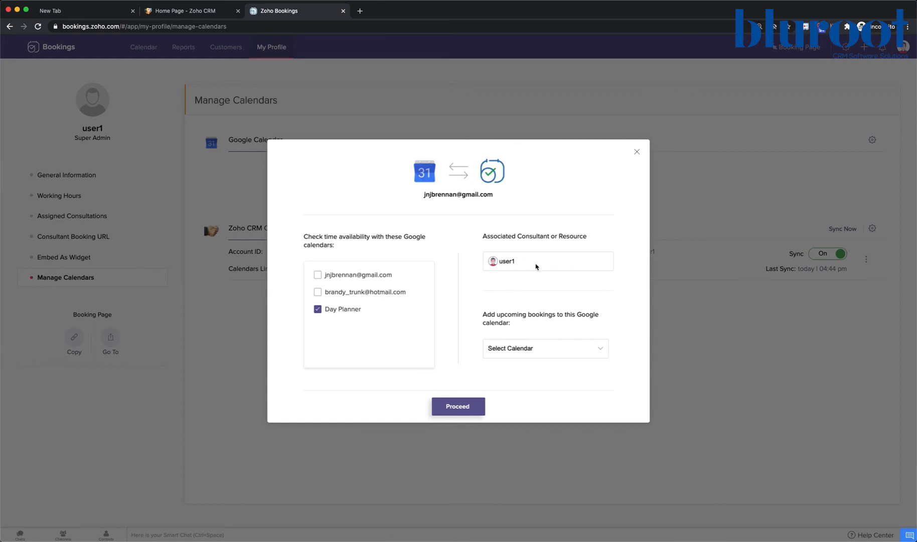
{"action": "mouse_move", "coordinate": [521, 314]}
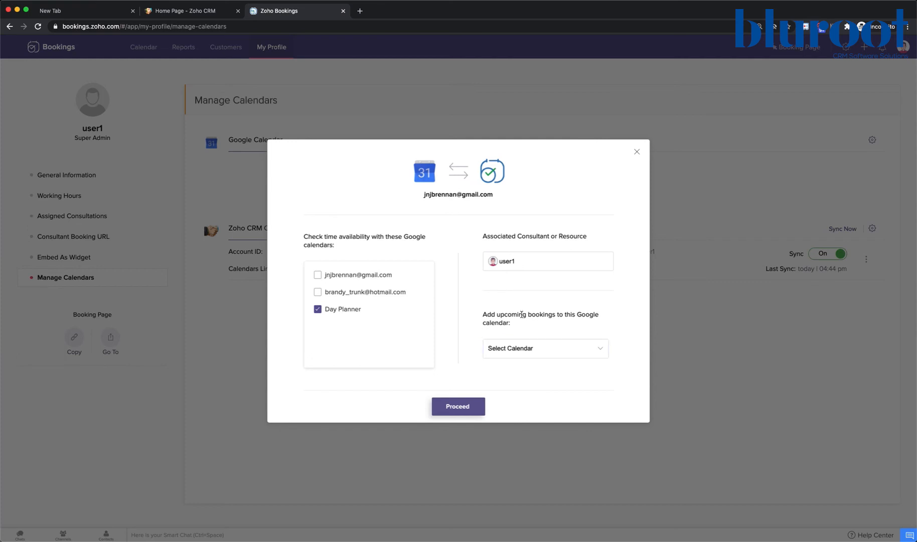
{"action": "left_click", "coordinate": [544, 348]}
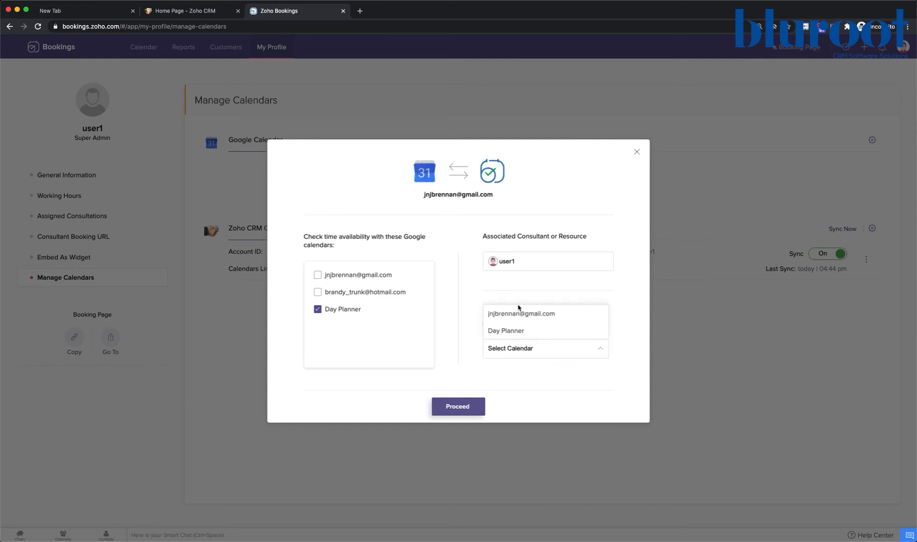
{"action": "left_click", "coordinate": [505, 330]}
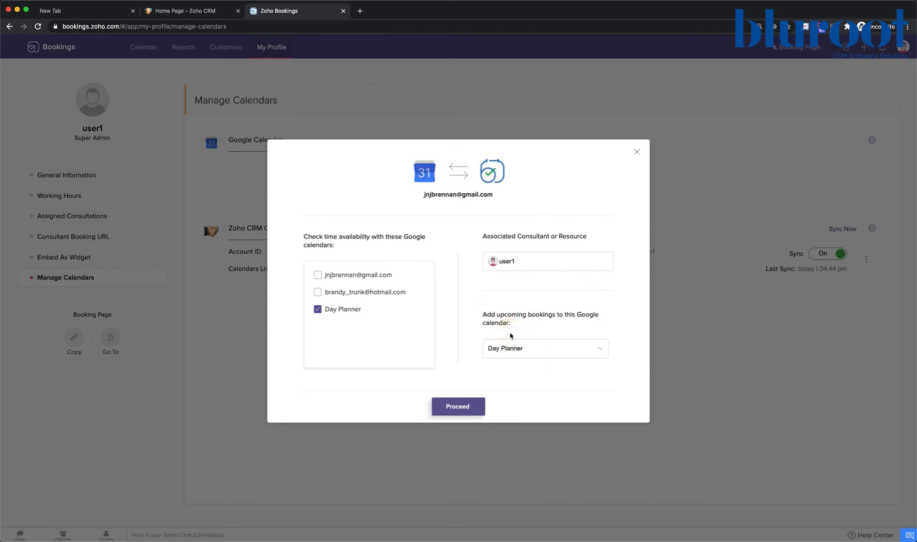
{"action": "mouse_move", "coordinate": [364, 346]}
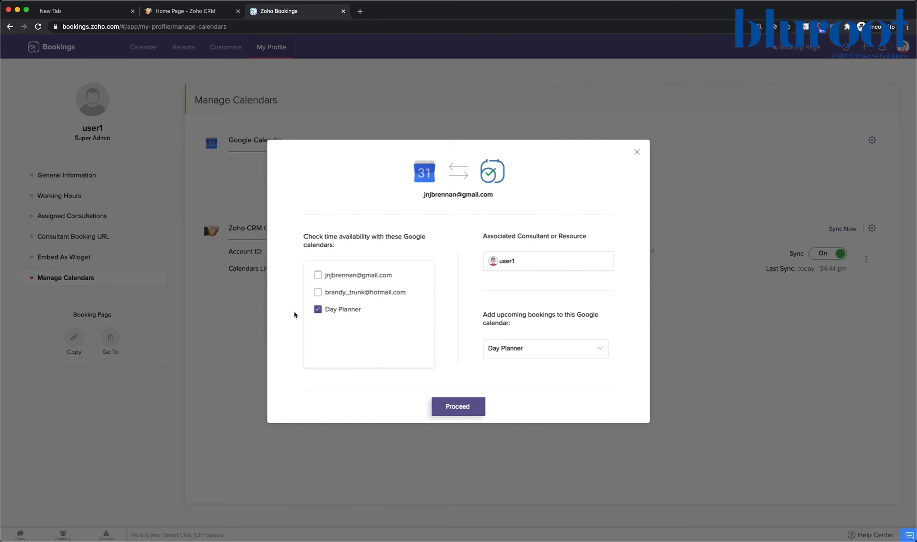
{"action": "mouse_move", "coordinate": [351, 356]}
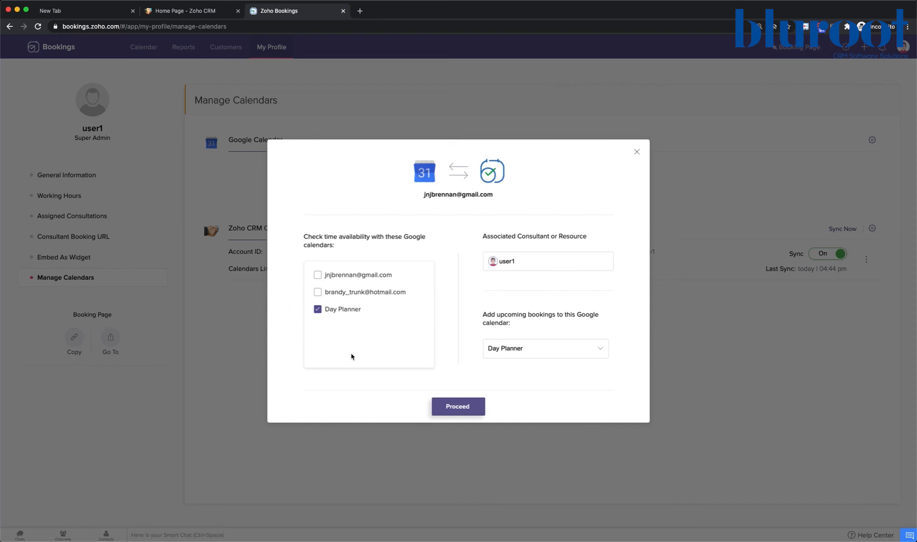
{"action": "mouse_move", "coordinate": [484, 284]}
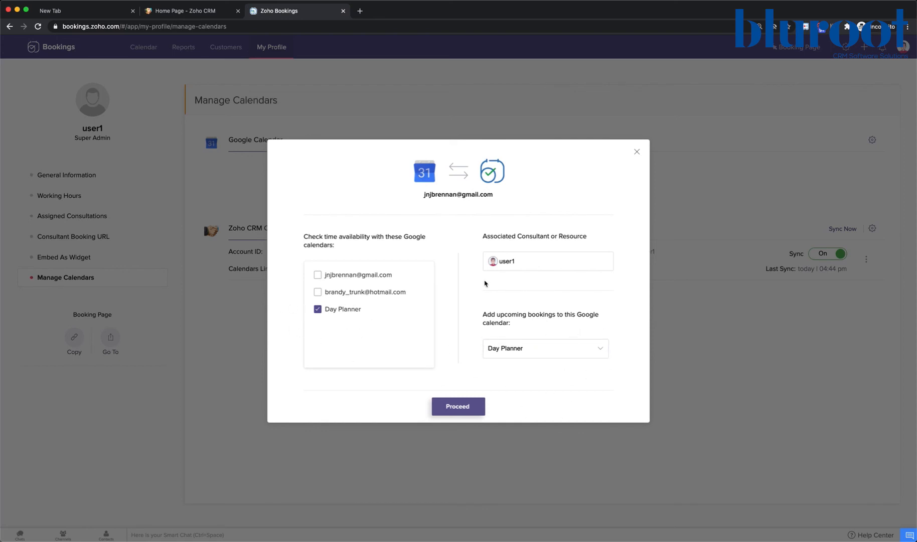
{"action": "mouse_move", "coordinate": [459, 418]}
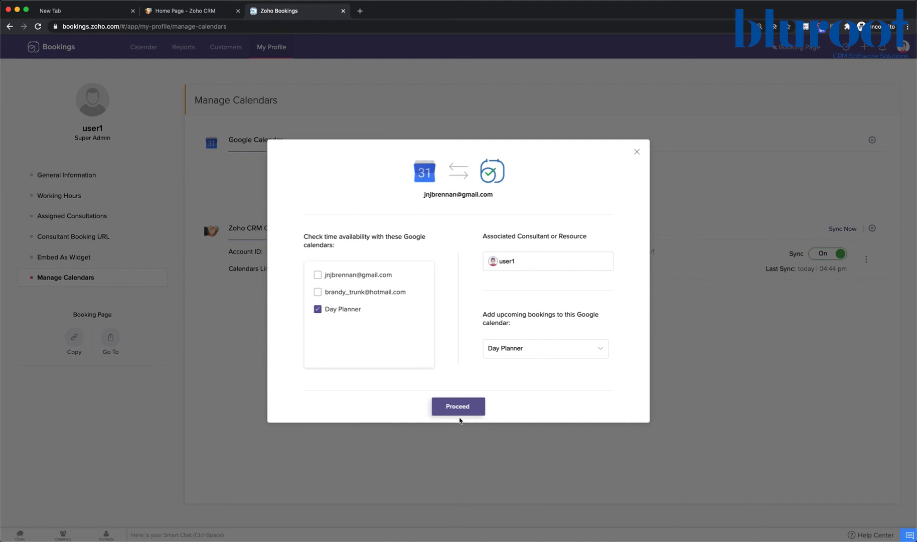
{"action": "left_click", "coordinate": [458, 406]}
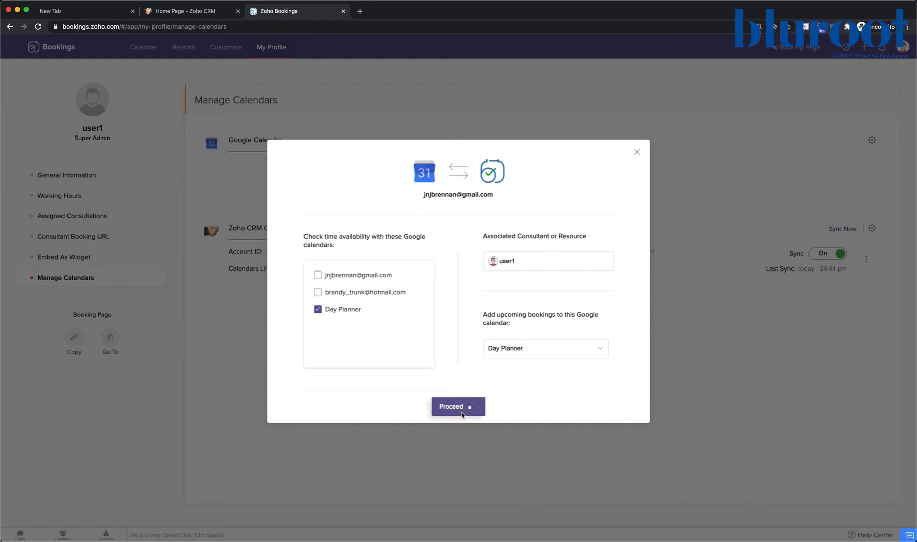
{"action": "left_click", "coordinate": [458, 405]}
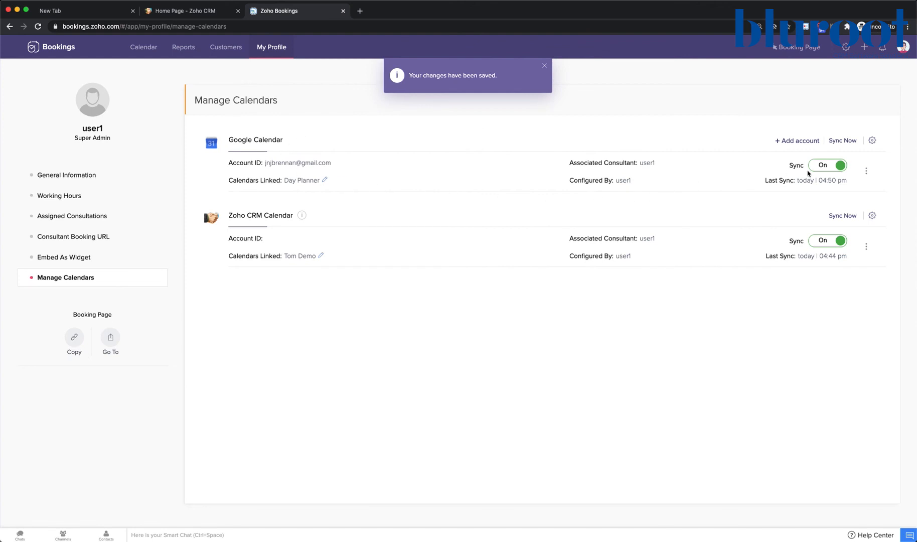
{"action": "mouse_move", "coordinate": [814, 173]}
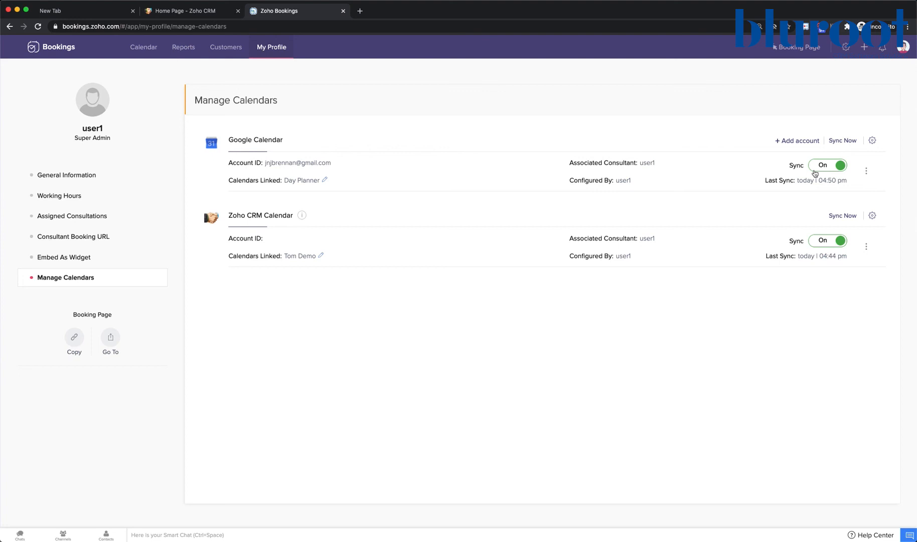
{"action": "mouse_move", "coordinate": [190, 270]}
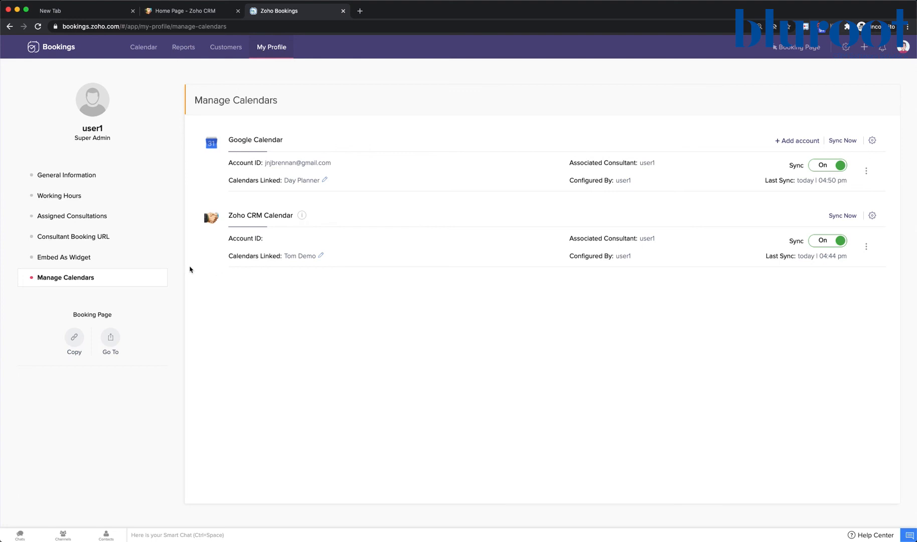
{"action": "mouse_move", "coordinate": [3, 243]}
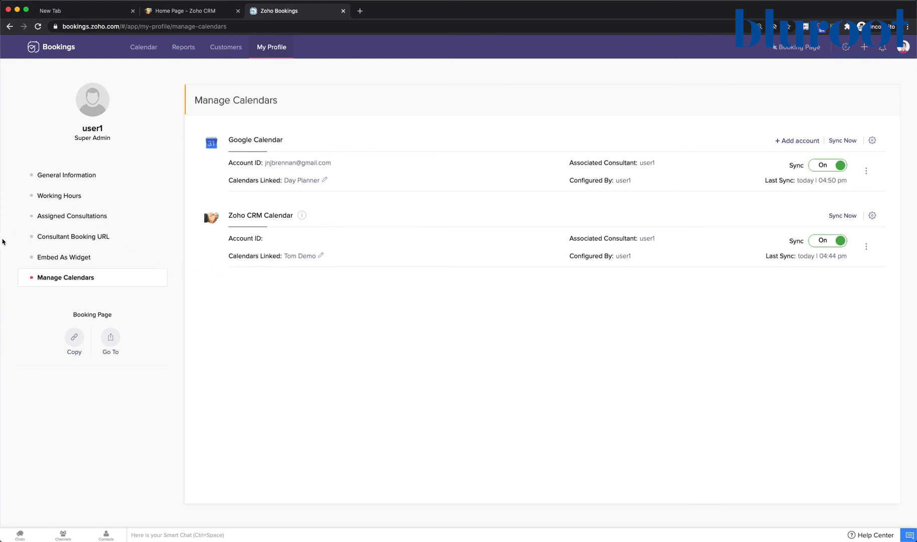